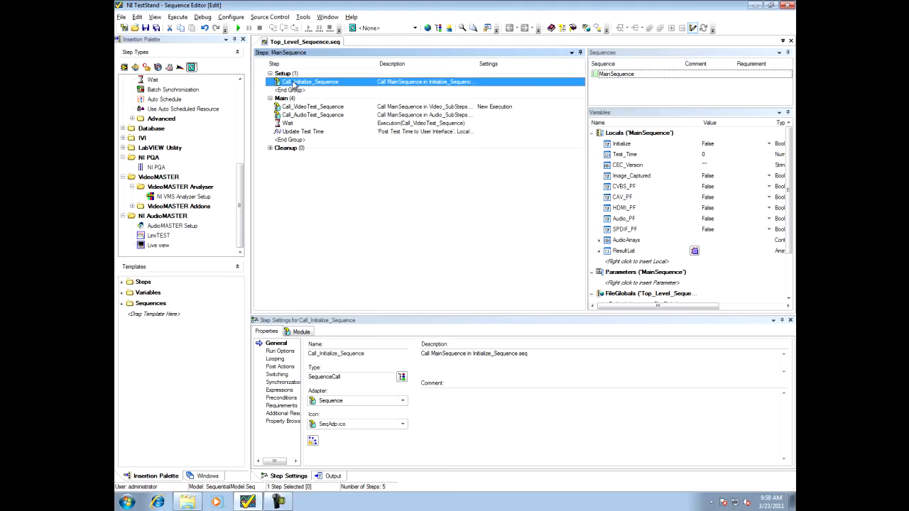
mouse_move(352, 6)
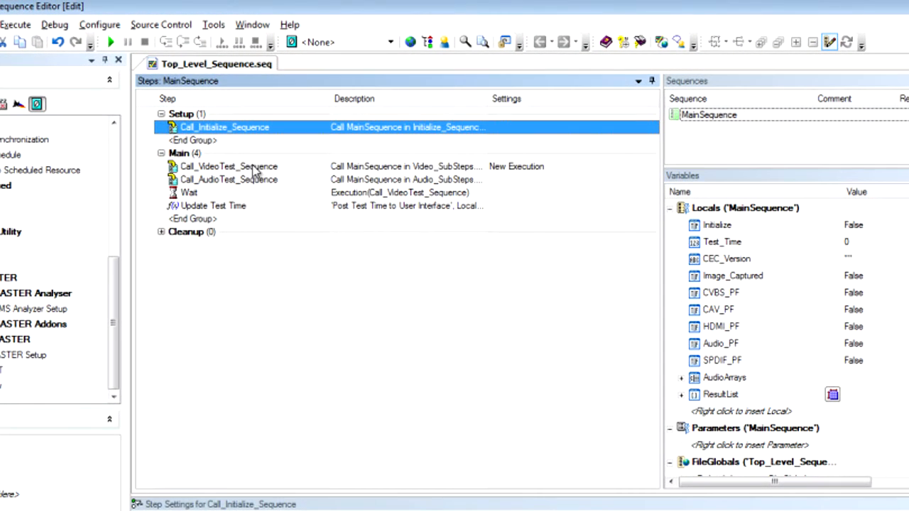
Step: Open Video_SubSteps.seq via Call_VideoTest_Sequence and bring up actions for Composite_H-Timing_Test
click(227, 166)
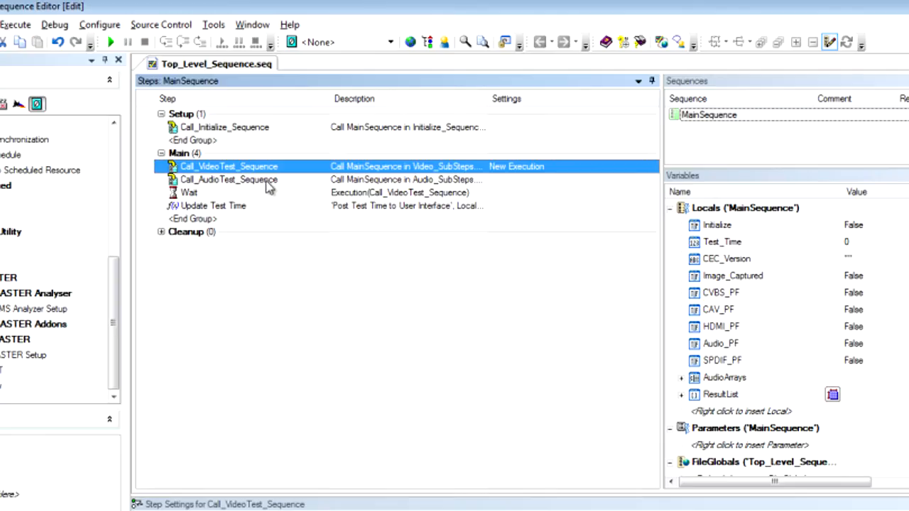
click(227, 179)
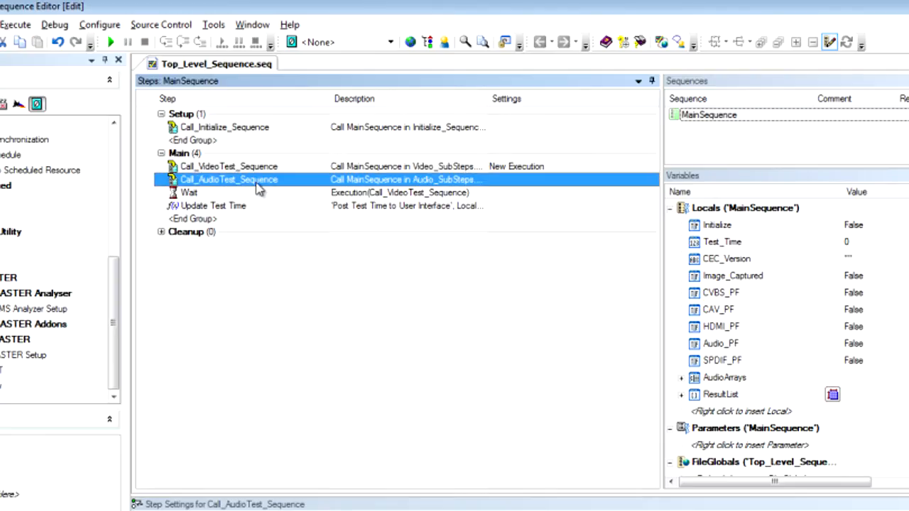
mouse_move(226, 169)
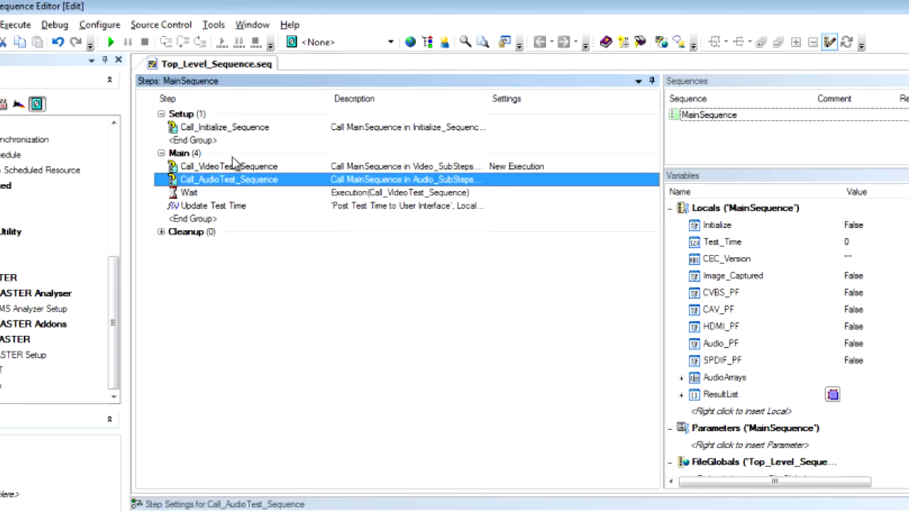
mouse_move(263, 176)
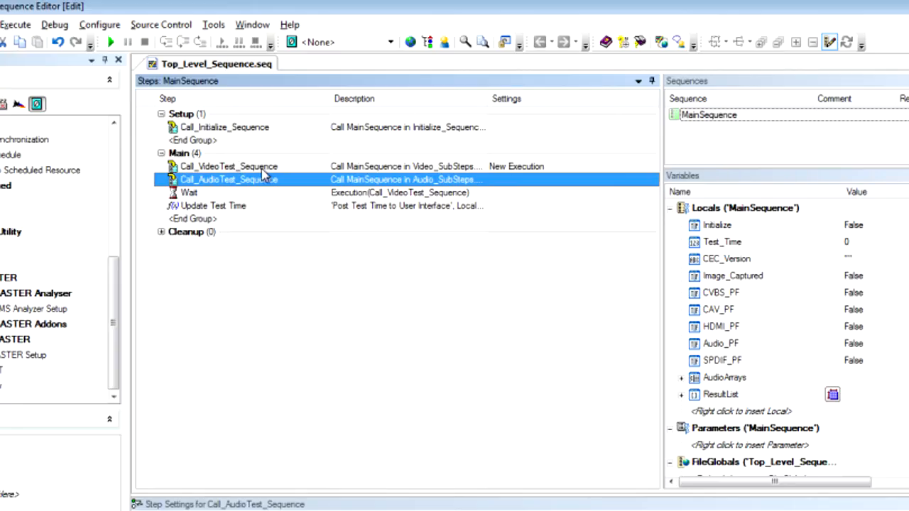
double_click(227, 166)
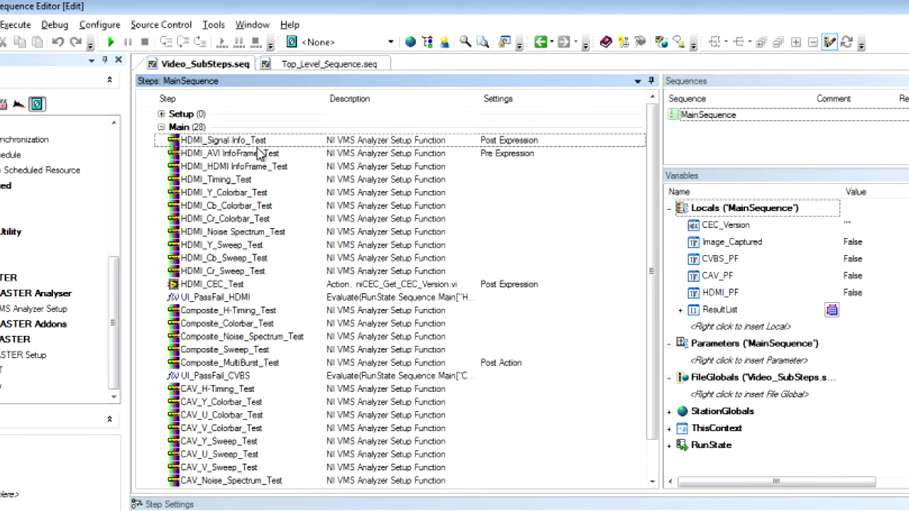
mouse_move(239, 318)
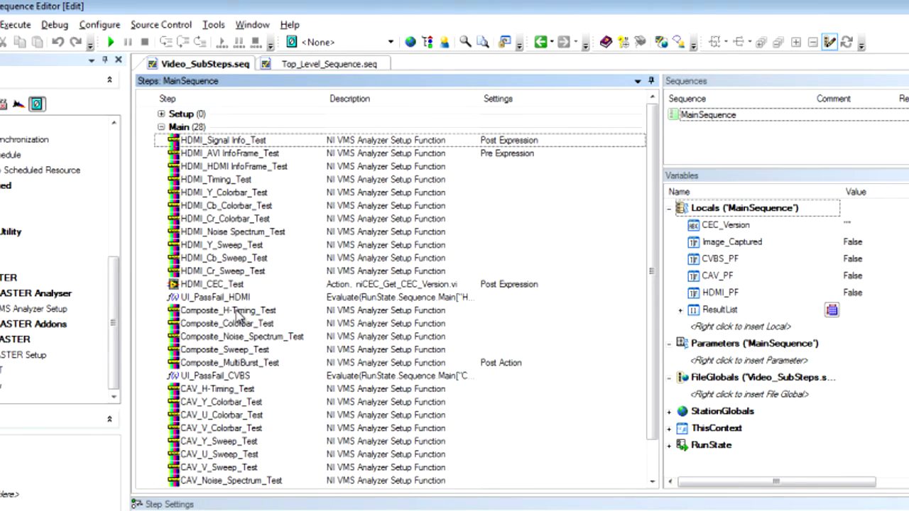
right_click(227, 309)
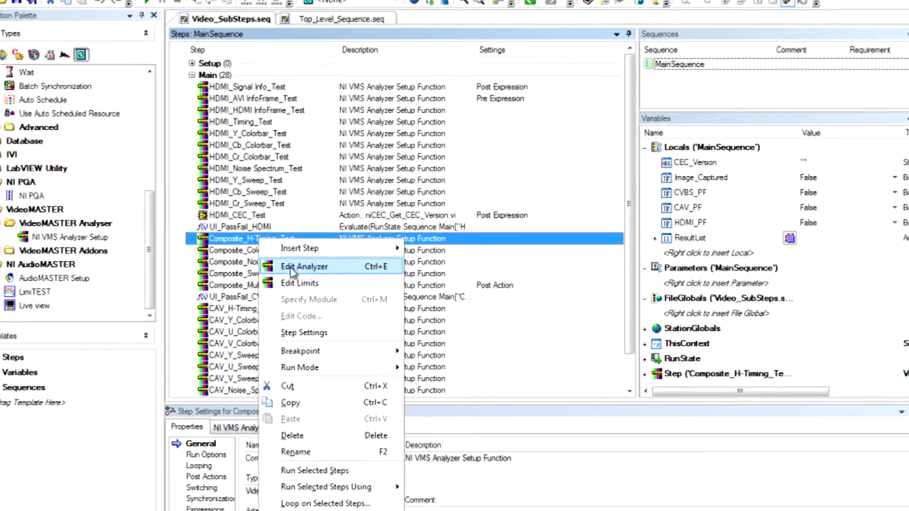
Step: Open the step's Composite NTSC analyzer and initialise analogue plus digital acquisition hardware
click(304, 267)
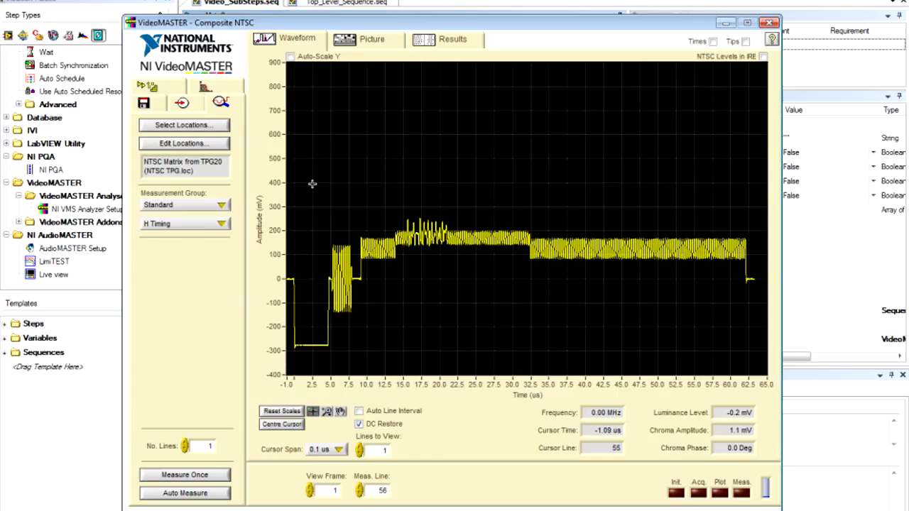
mouse_move(316, 179)
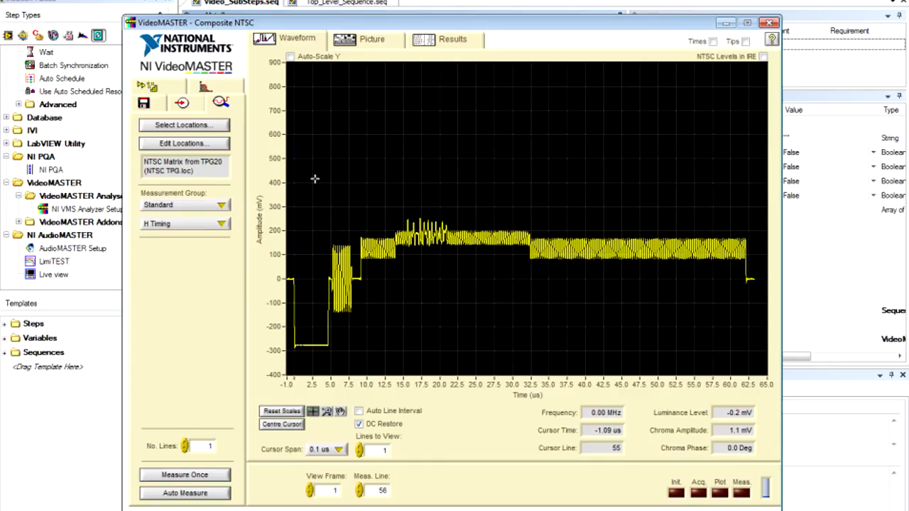
mouse_move(310, 131)
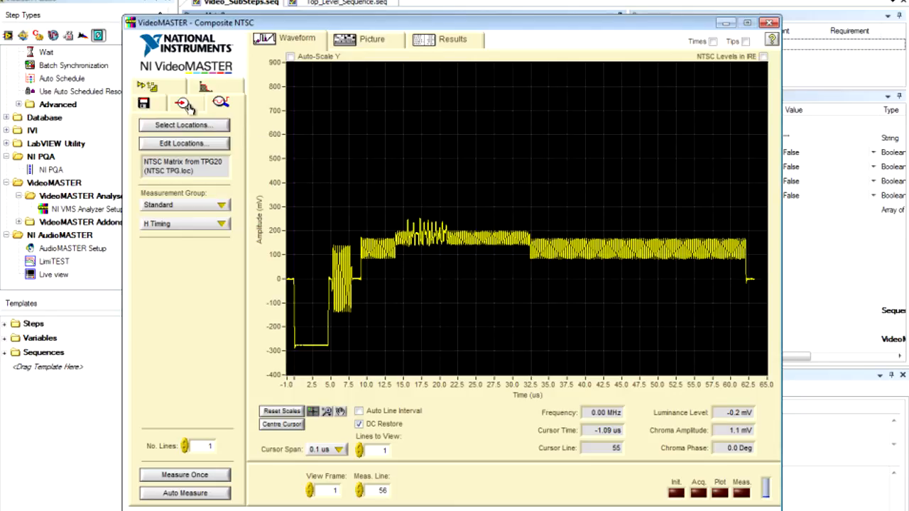
click(180, 102)
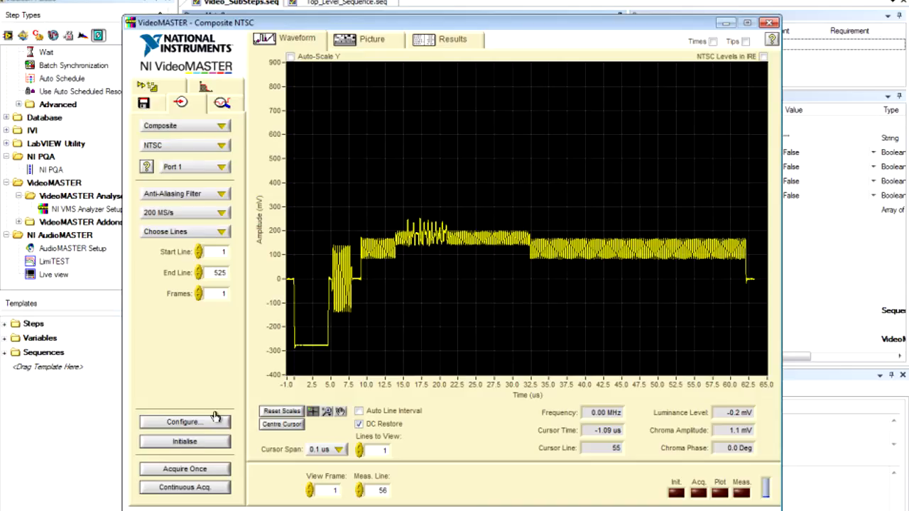
click(184, 440)
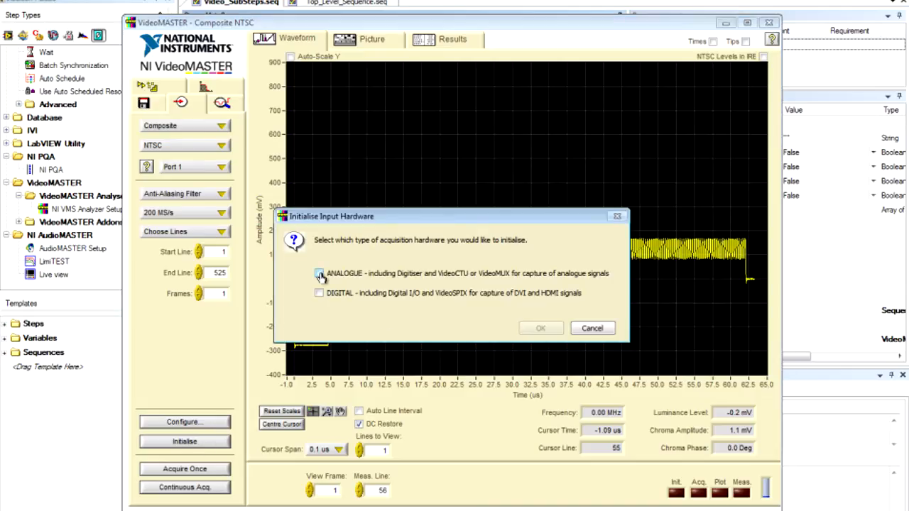
click(318, 293)
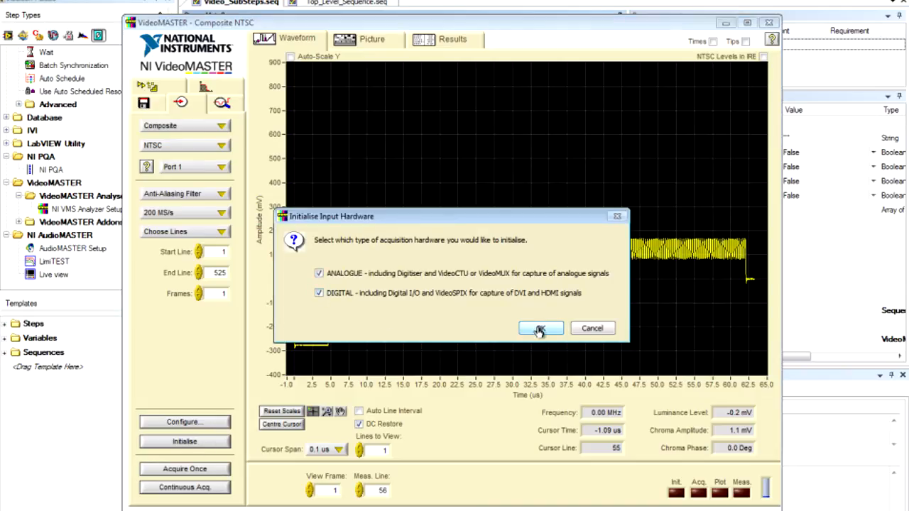
click(540, 328)
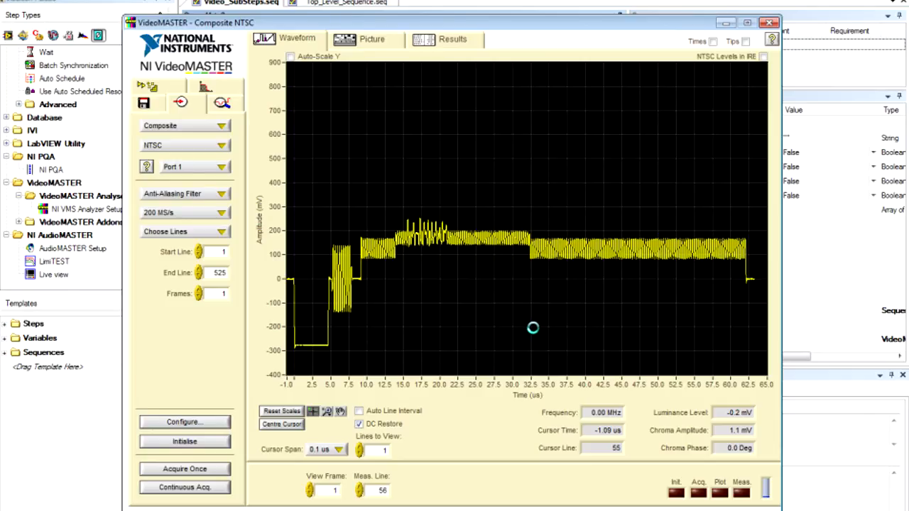
click(185, 440)
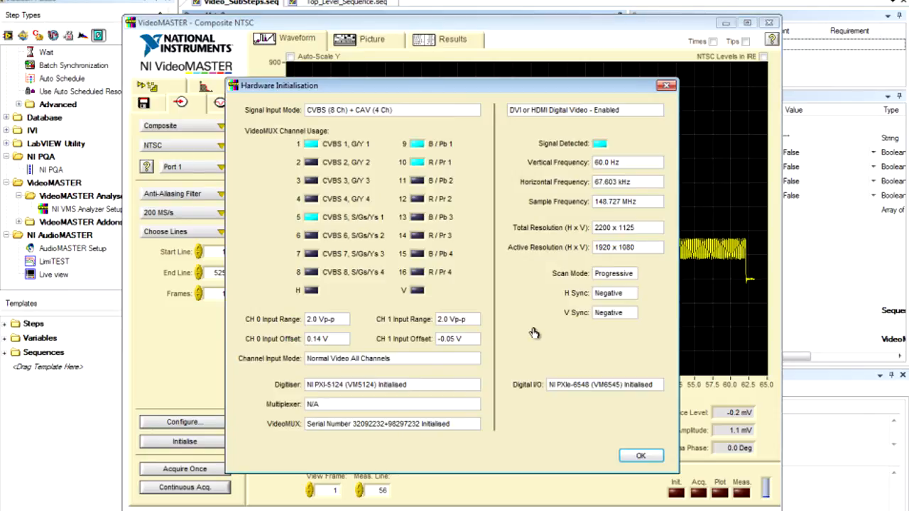
click(639, 454)
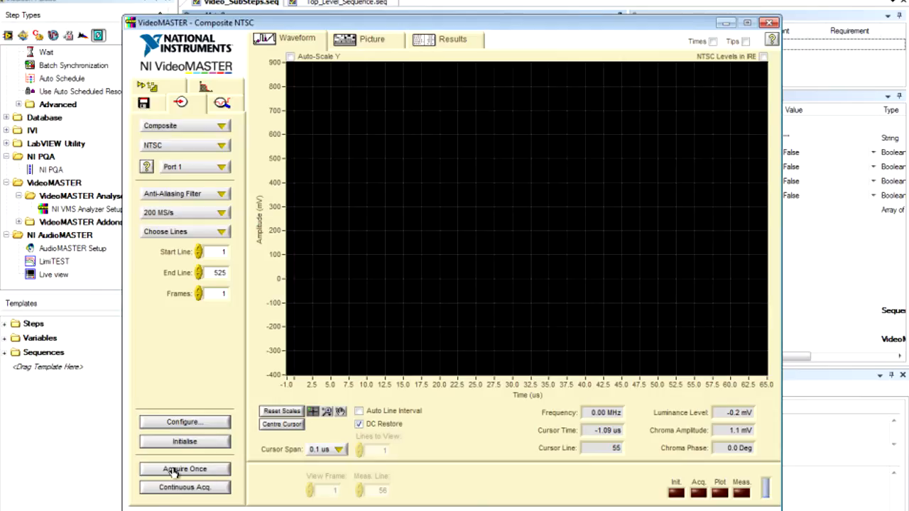
Step: Acquire one composite frame, inspect its colour-bar picture, and display line 151's waveform
click(185, 468)
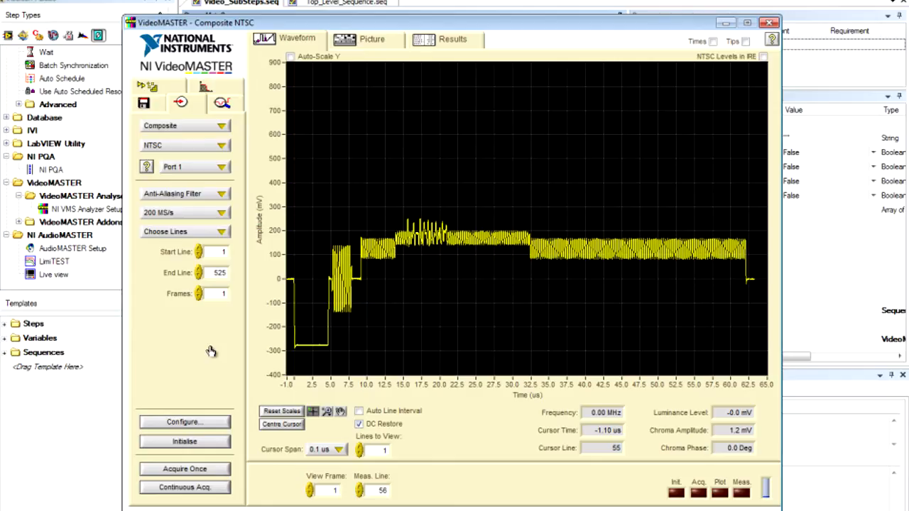
click(371, 40)
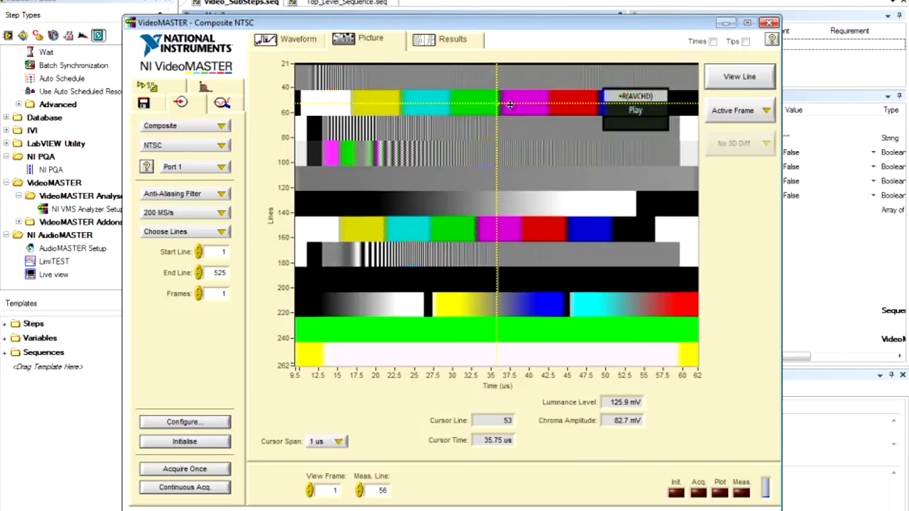
drag(514, 107, 514, 122)
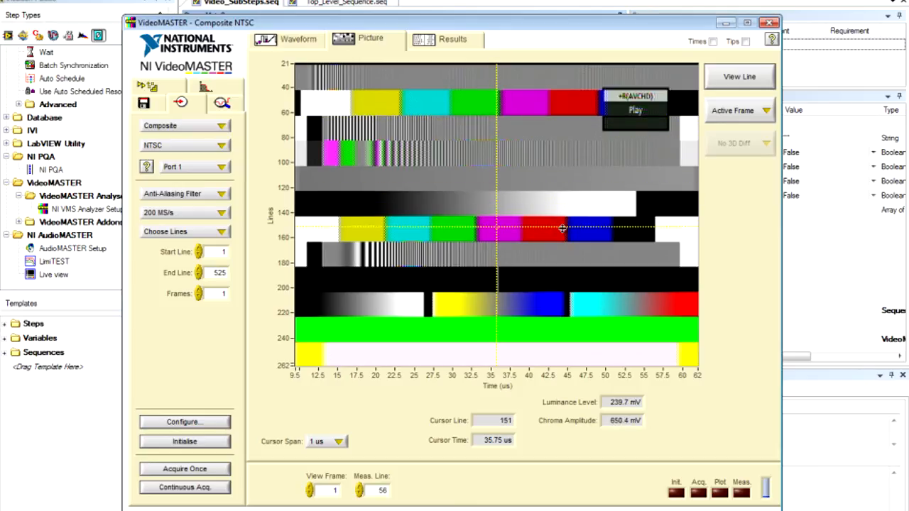
click(297, 38)
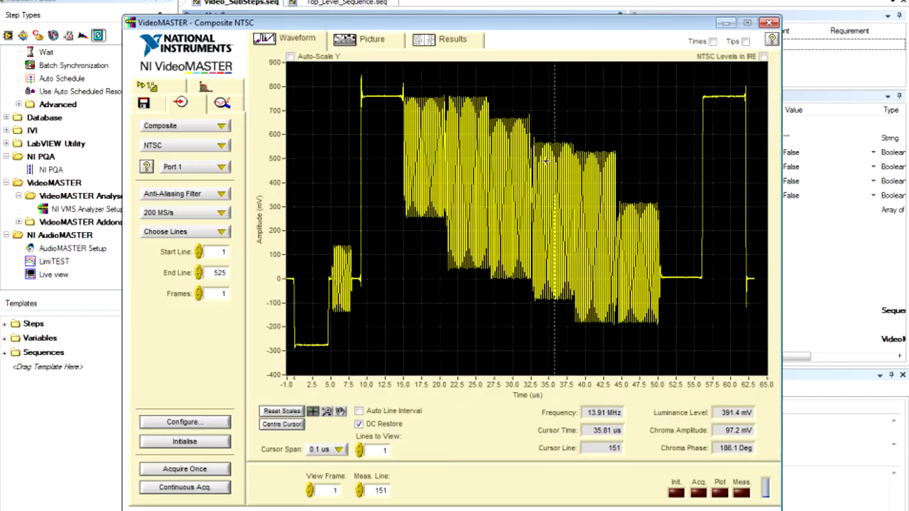
mouse_move(422, 90)
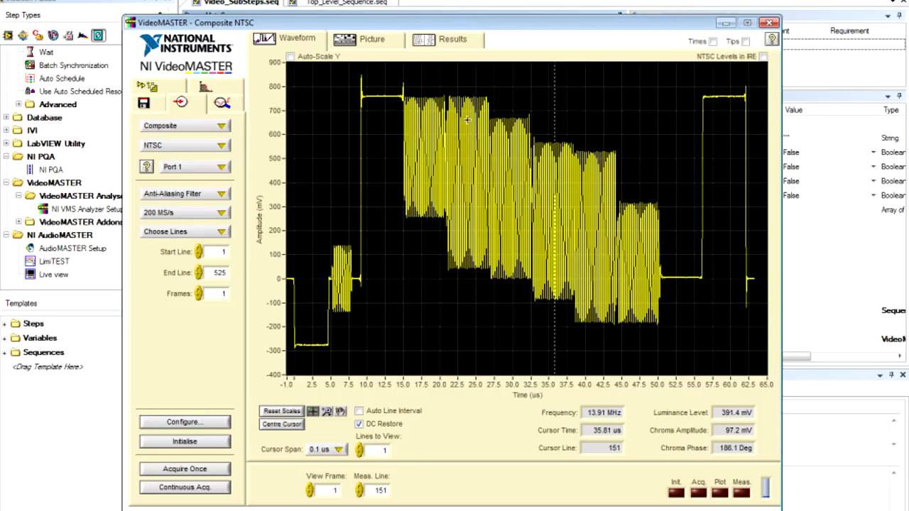
mouse_move(403, 238)
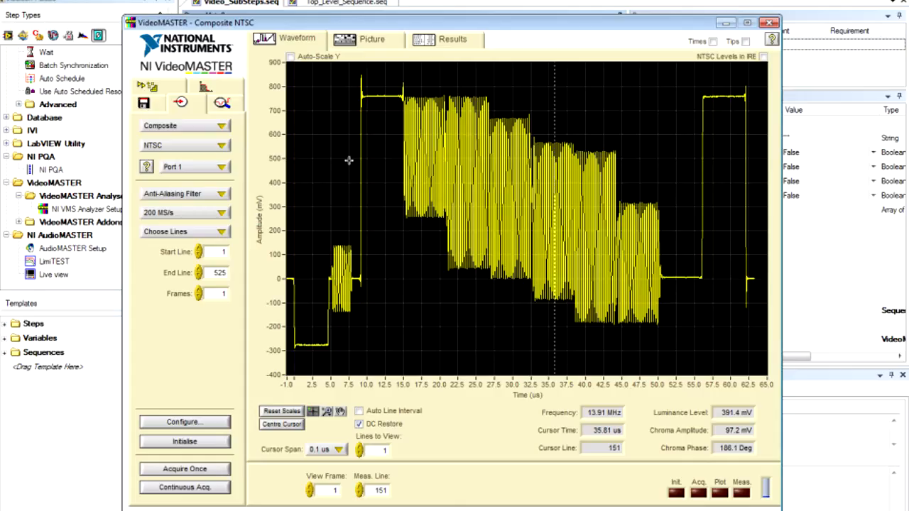
mouse_move(226, 105)
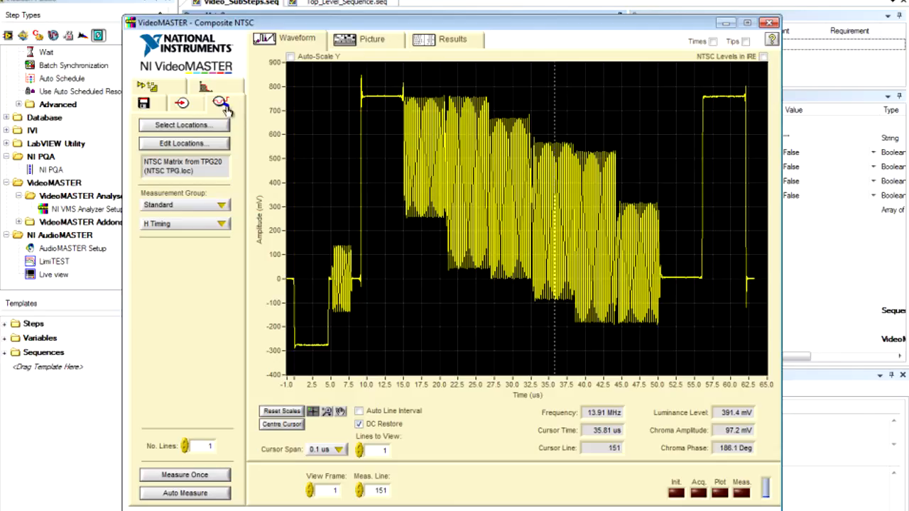
mouse_move(222, 262)
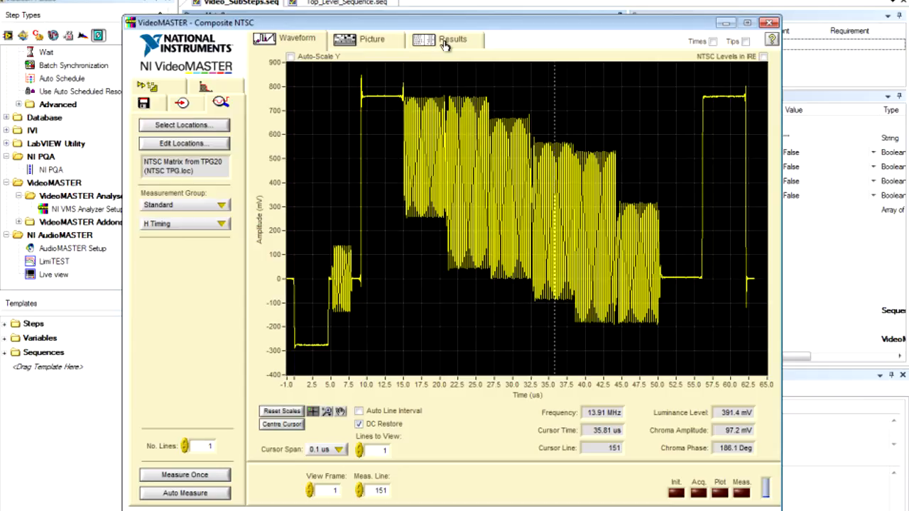
Step: Read the Horizontal Timing results, then close the analyser back to the sequence
click(446, 39)
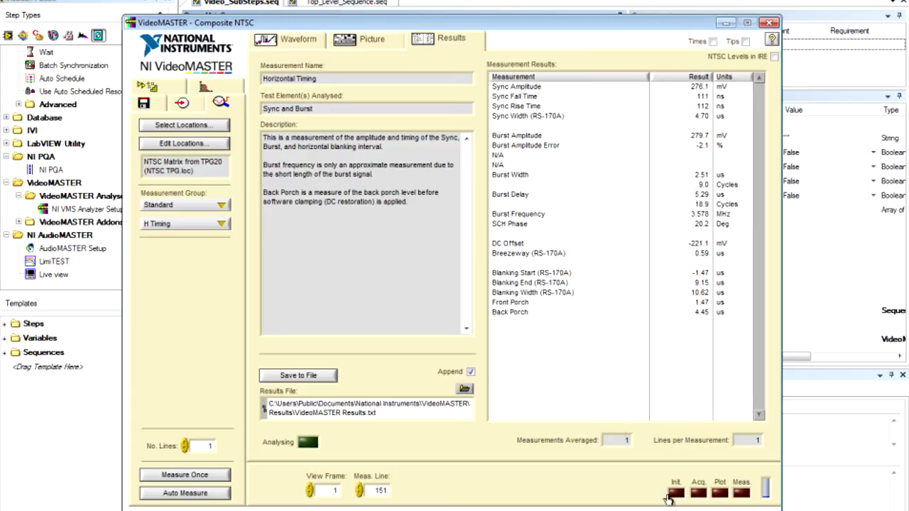
click(768, 23)
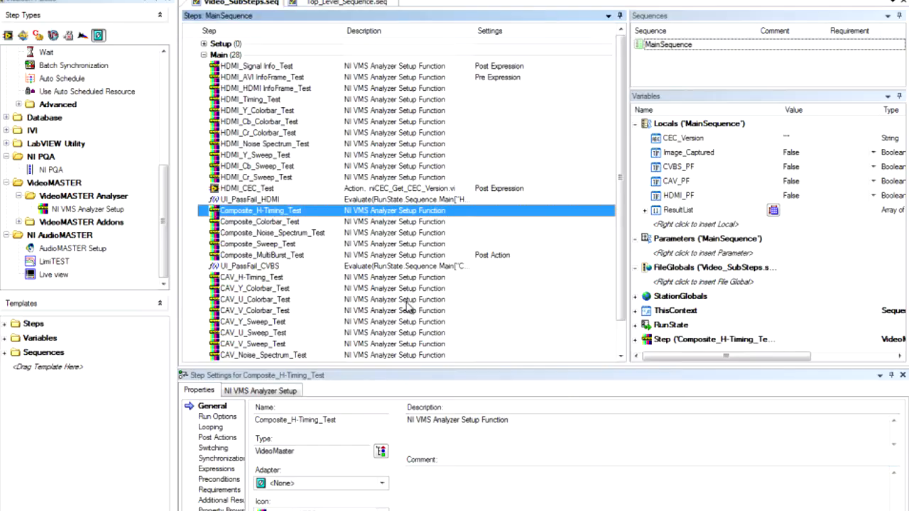
mouse_move(256, 70)
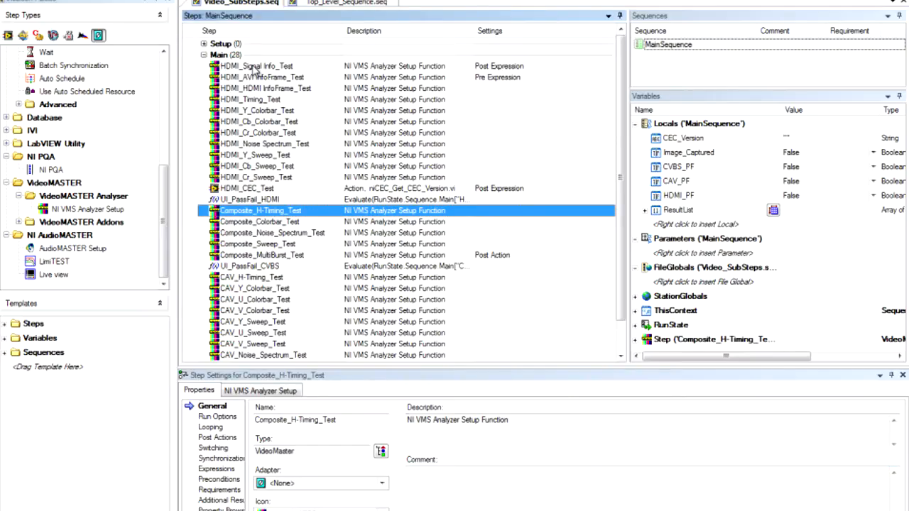
Step: Open the NI VMS Analyser Setup for the HDMI_Signal Info_Test step
click(256, 65)
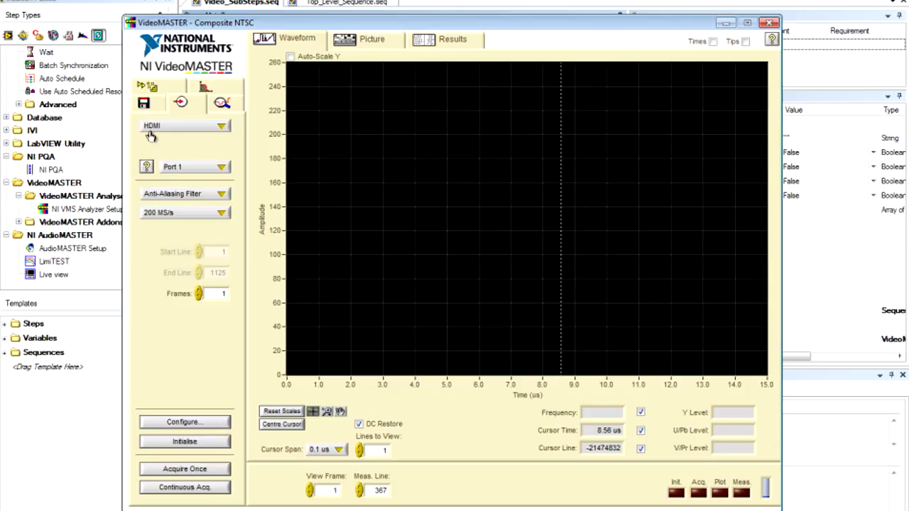
Step: Acquire one HDMI frame, check its test-pattern picture, and show line 635's waveform
click(184, 469)
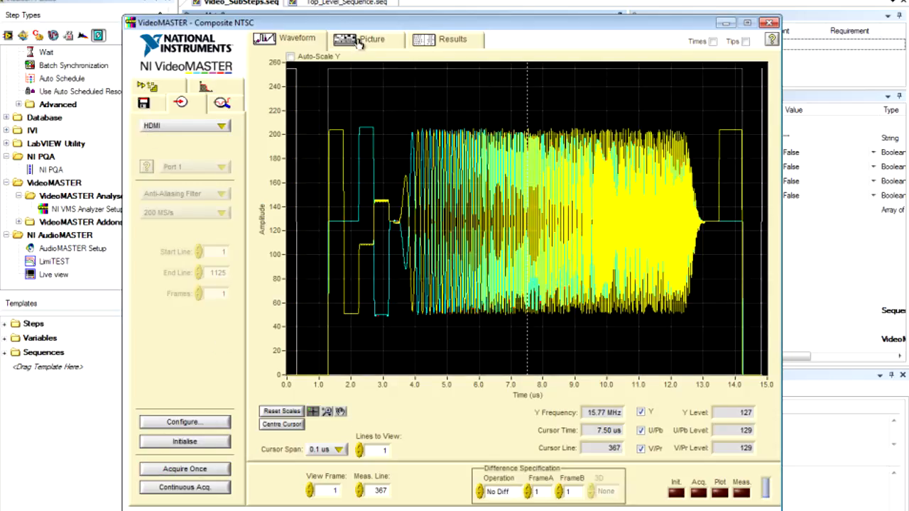
click(363, 40)
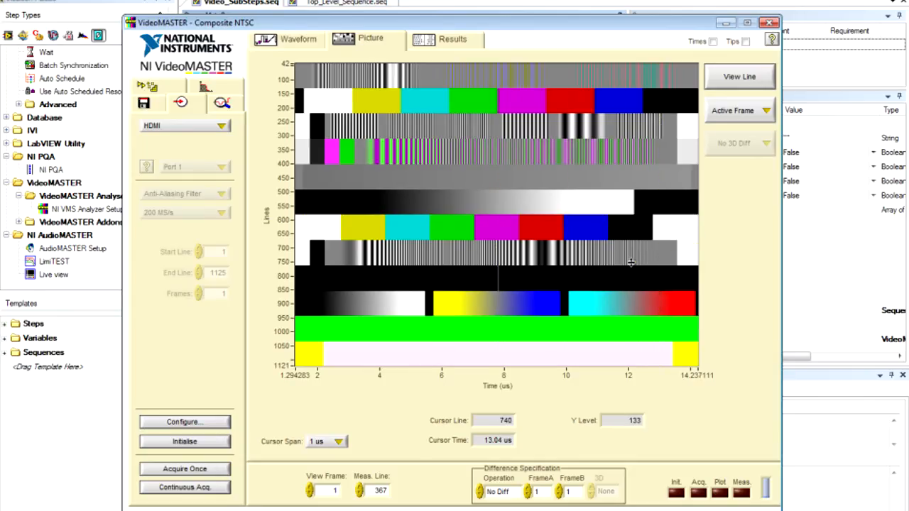
click(297, 38)
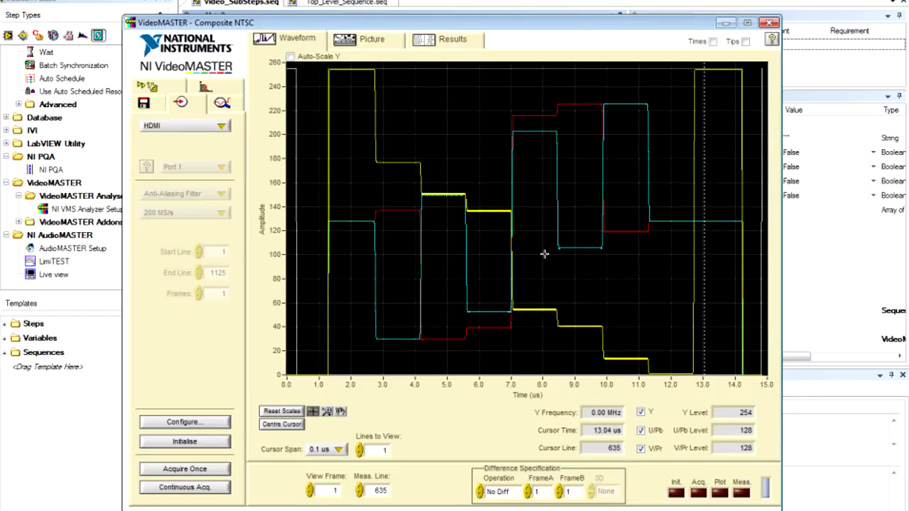
mouse_move(448, 236)
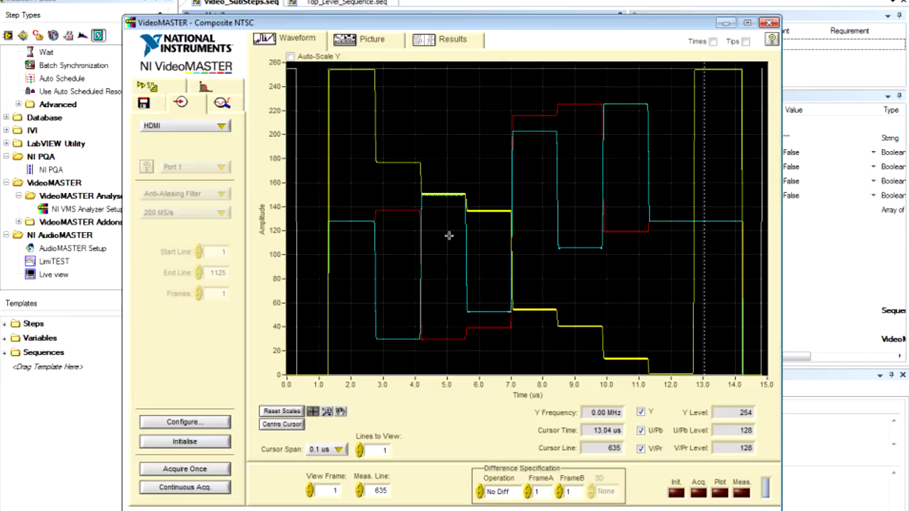
mouse_move(469, 272)
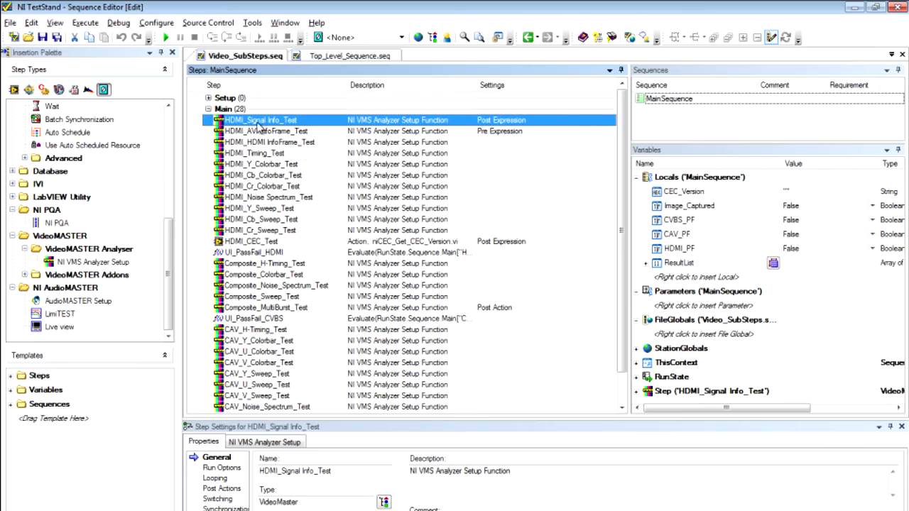
Step: Close Video_SubSteps.seq and open Audio_SubSteps.seq via Call_AudioTest_Sequence
click(262, 241)
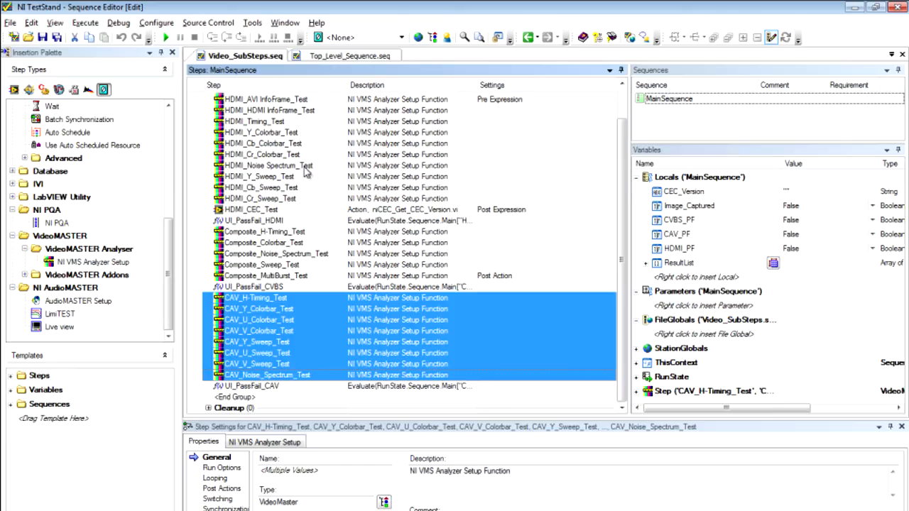
right_click(245, 56)
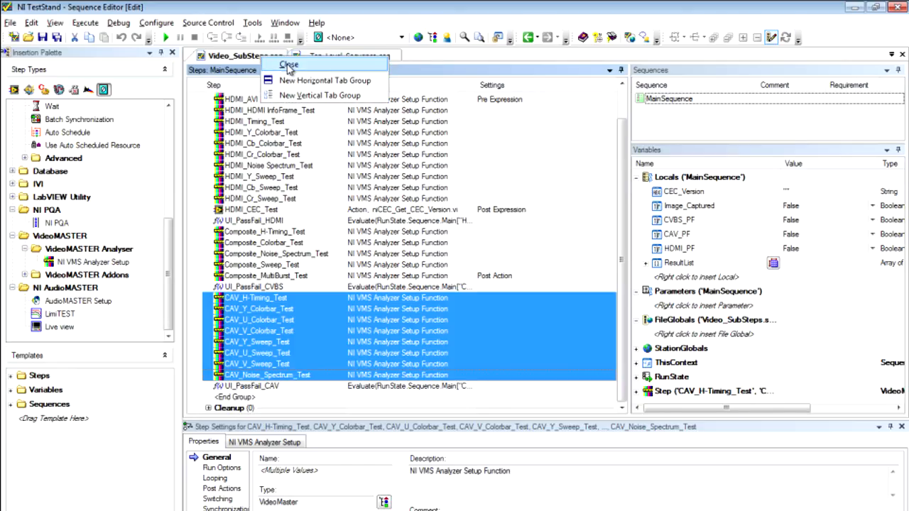
click(288, 64)
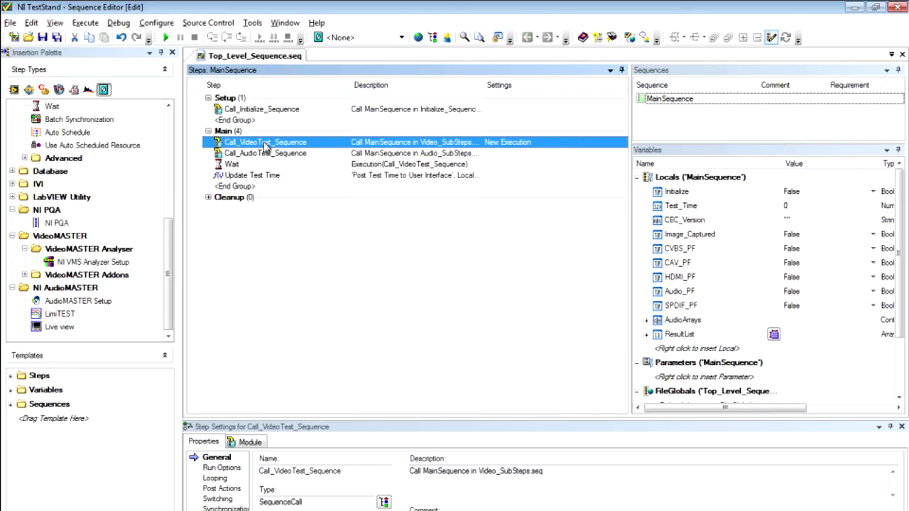
click(264, 153)
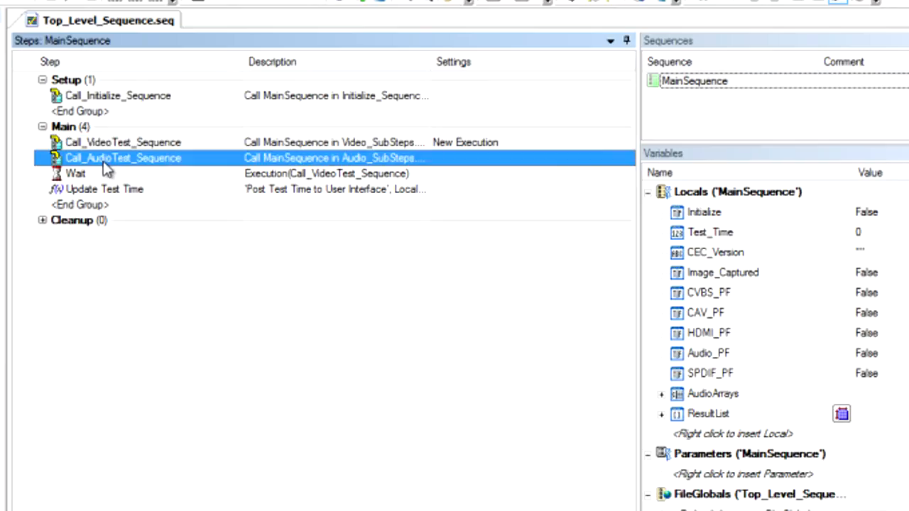
double_click(123, 158)
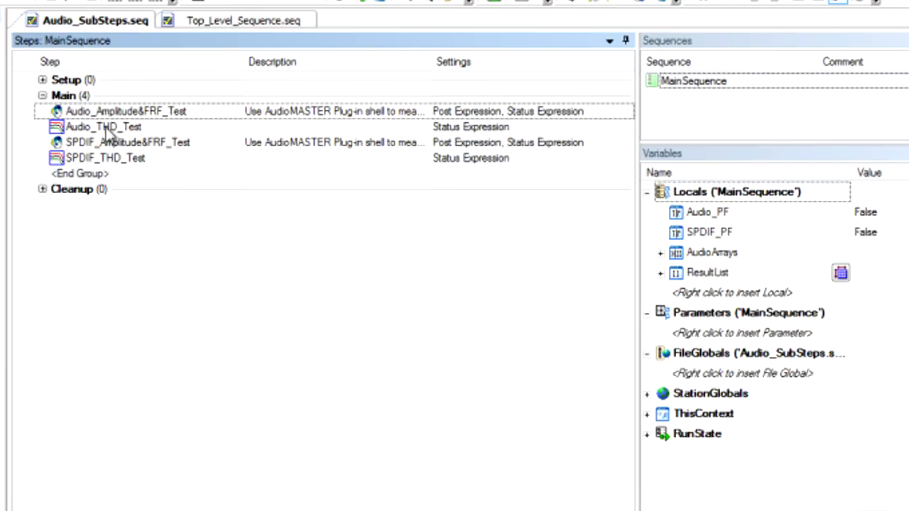
Step: Edit Audio_Amplitude&FRF_Test's configuration and show its single-tone measurement settings
right_click(125, 111)
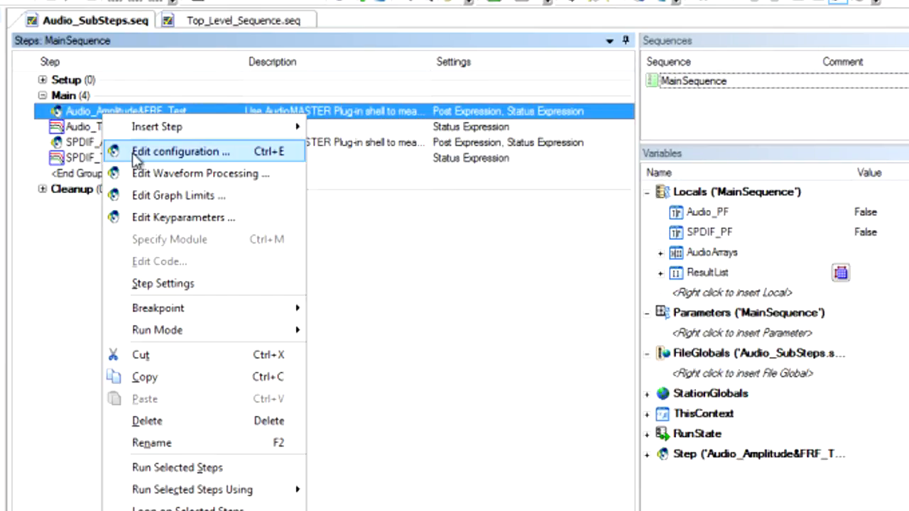
click(179, 151)
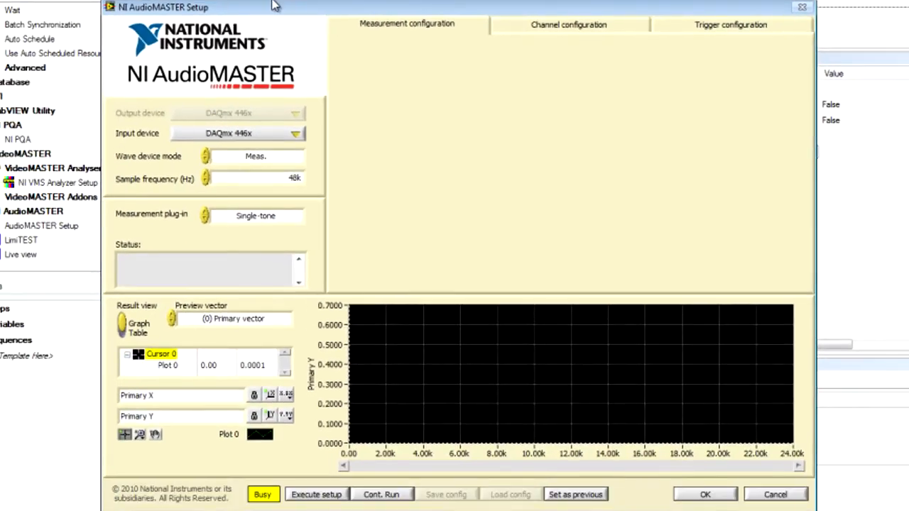
mouse_move(300, 129)
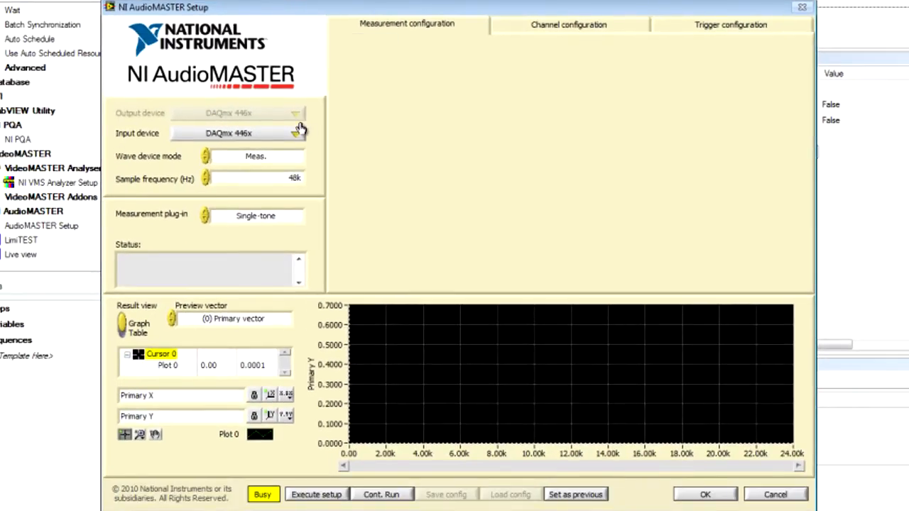
mouse_move(312, 136)
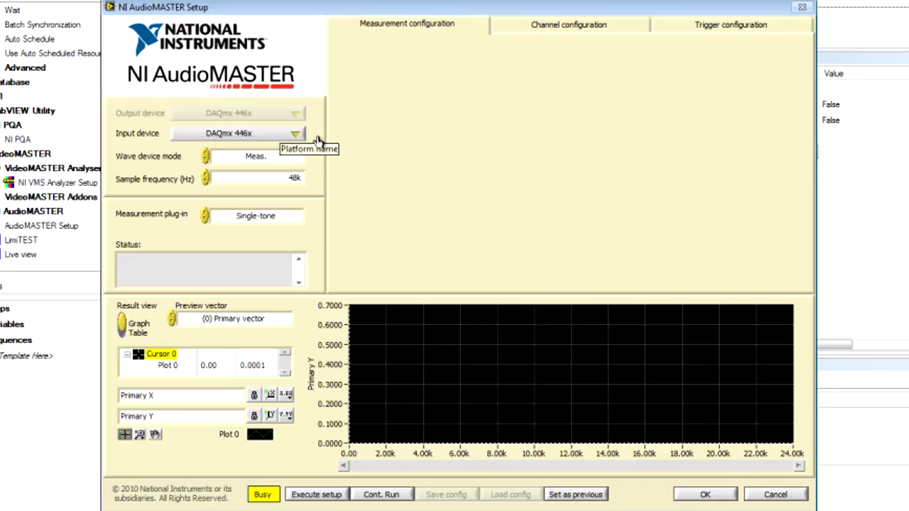
click(406, 22)
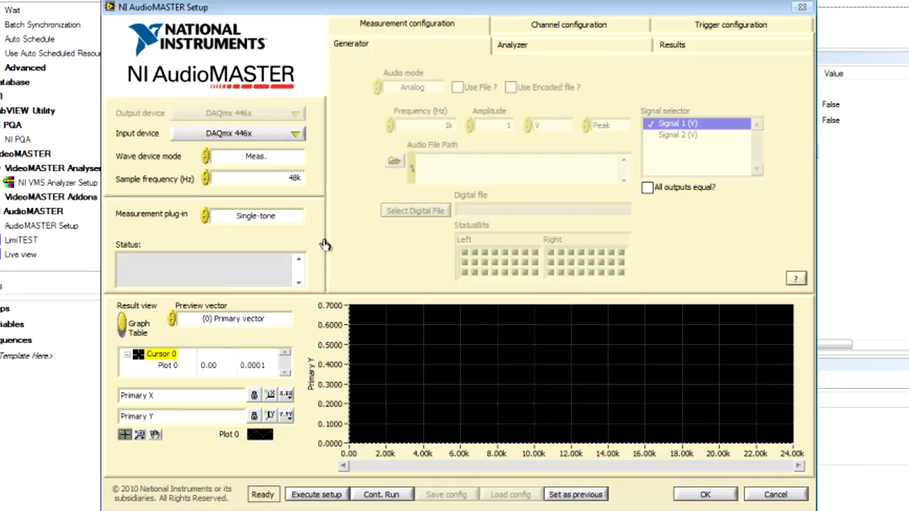
mouse_move(327, 247)
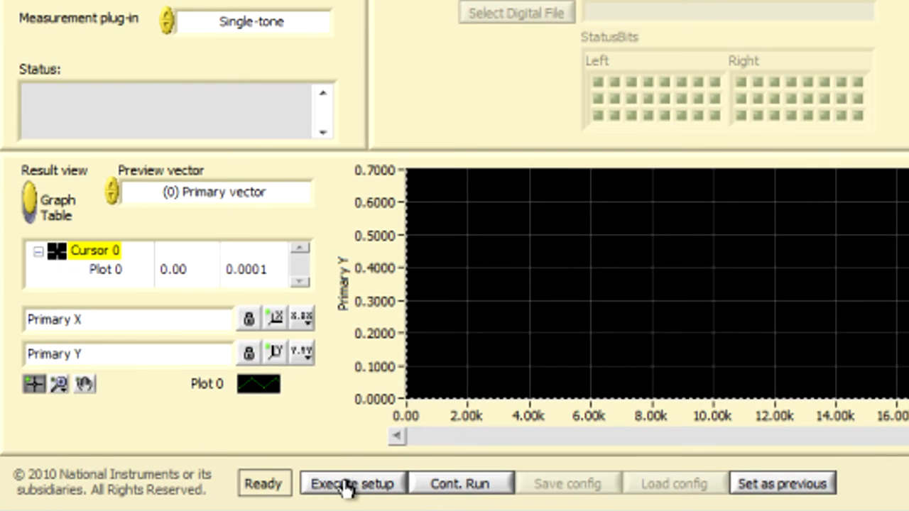
Step: Run the single-tone setup, producing a tone peak near 1 kHz in the graph
click(352, 483)
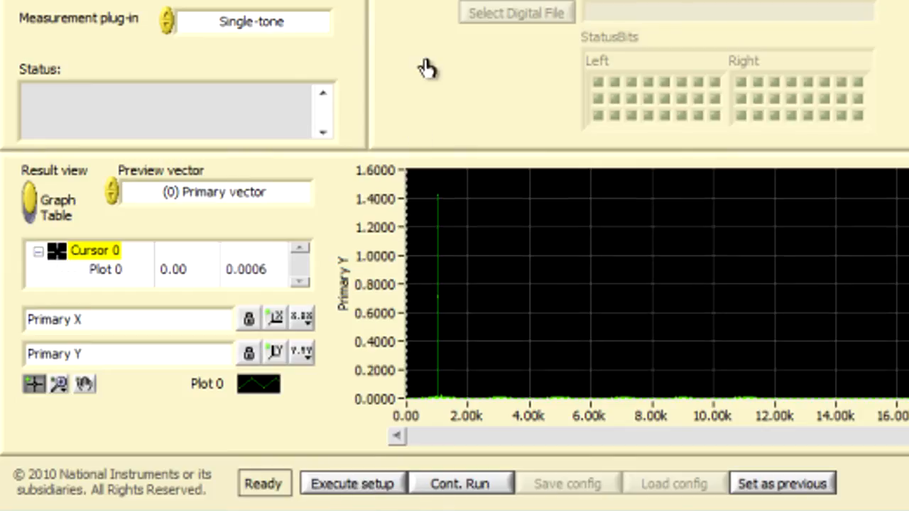
mouse_move(366, 277)
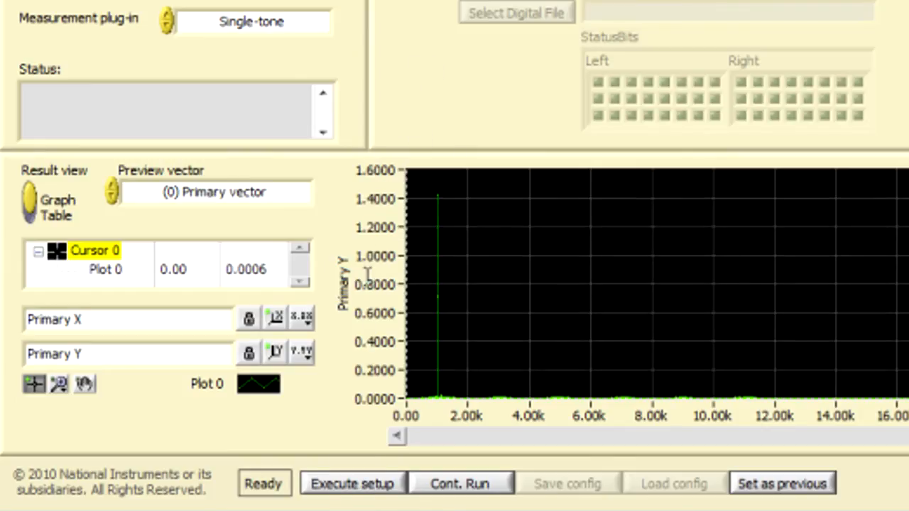
mouse_move(389, 377)
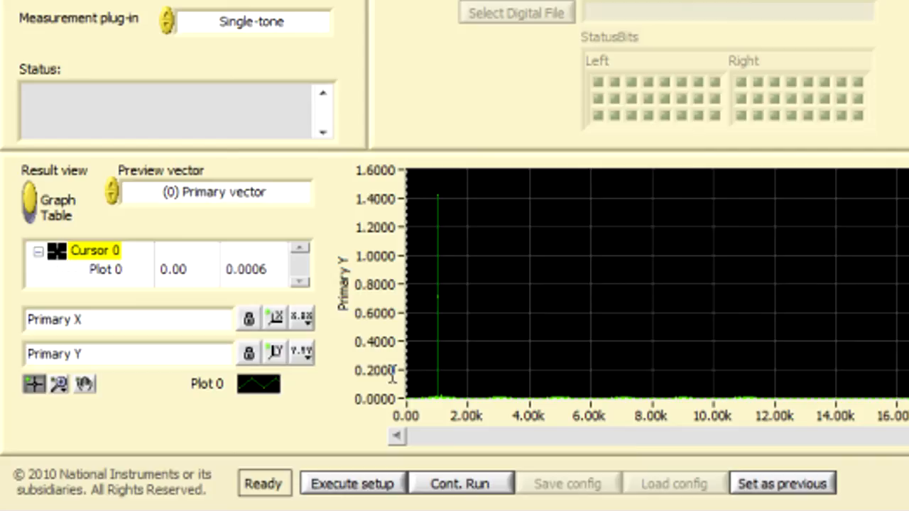
mouse_move(440, 159)
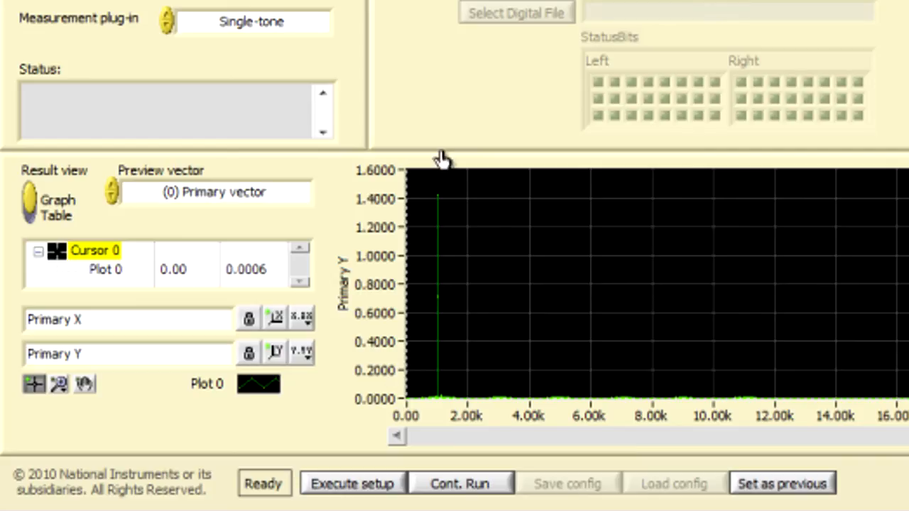
mouse_move(472, 185)
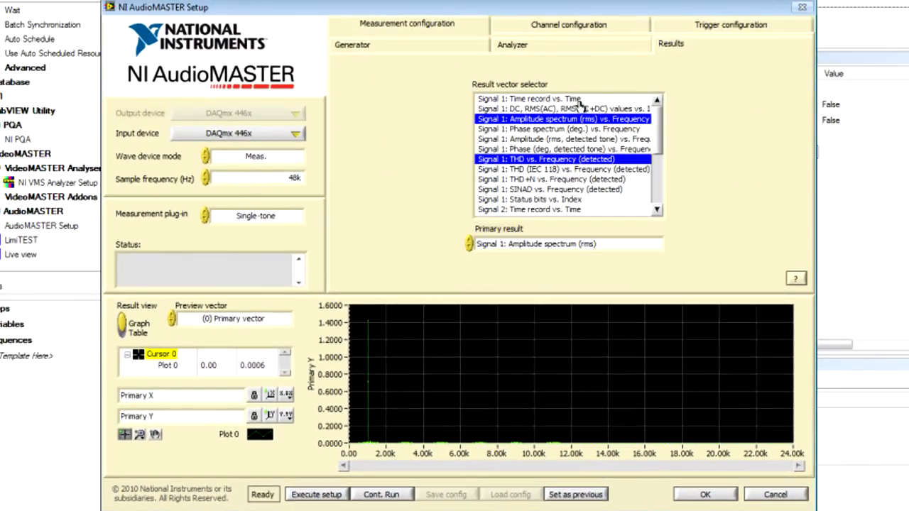
Step: Set the primary result to 'Signal 1: Time record', plotting the sine waveform
click(528, 98)
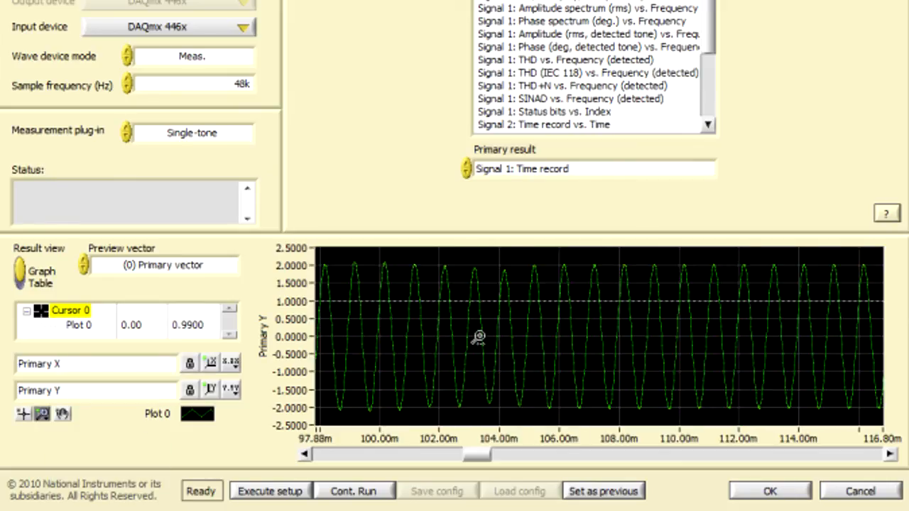
mouse_move(452, 339)
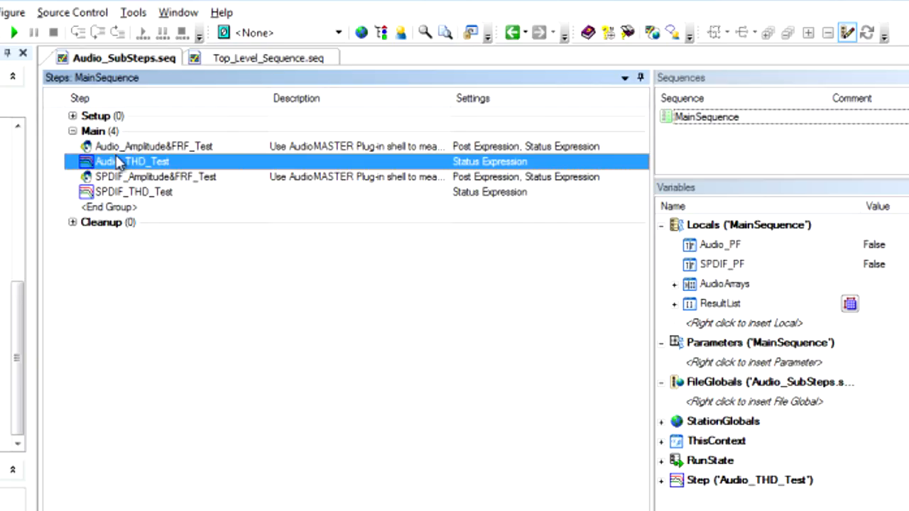
click(153, 146)
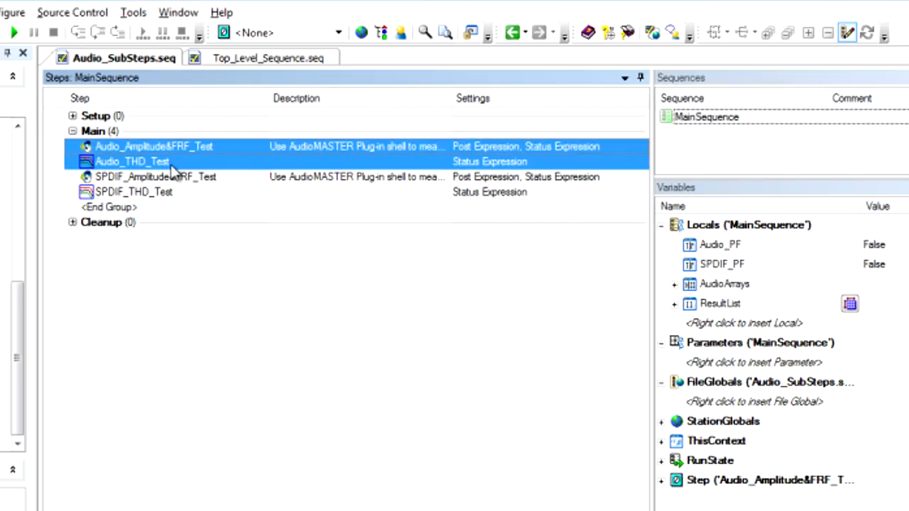
click(156, 176)
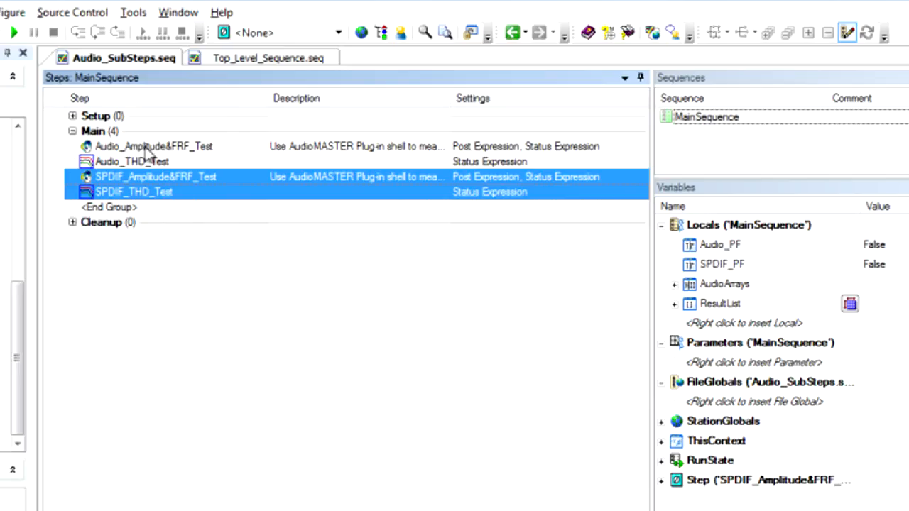
mouse_move(135, 169)
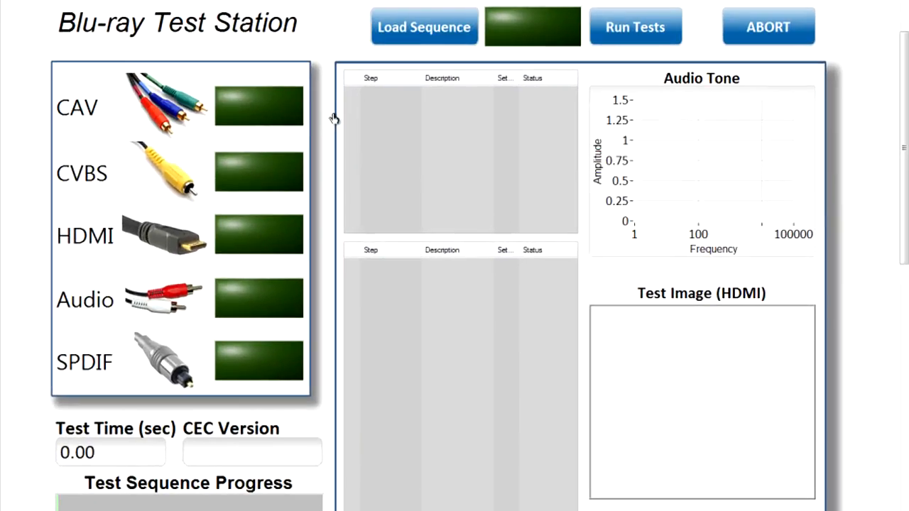
mouse_move(61, 52)
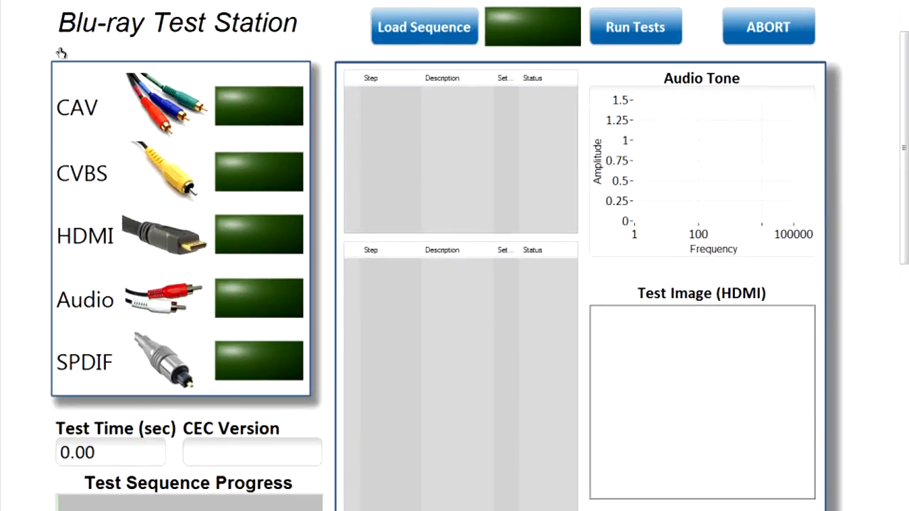
mouse_move(245, 406)
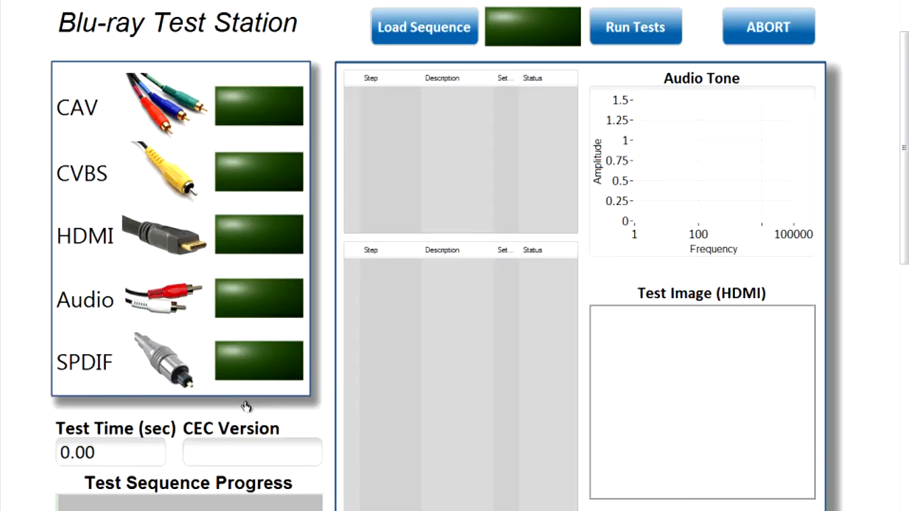
mouse_move(257, 400)
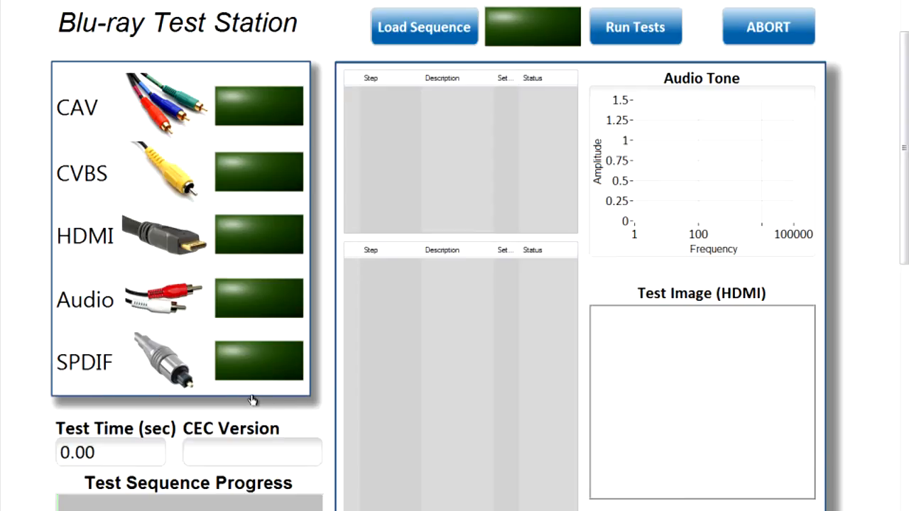
mouse_move(224, 373)
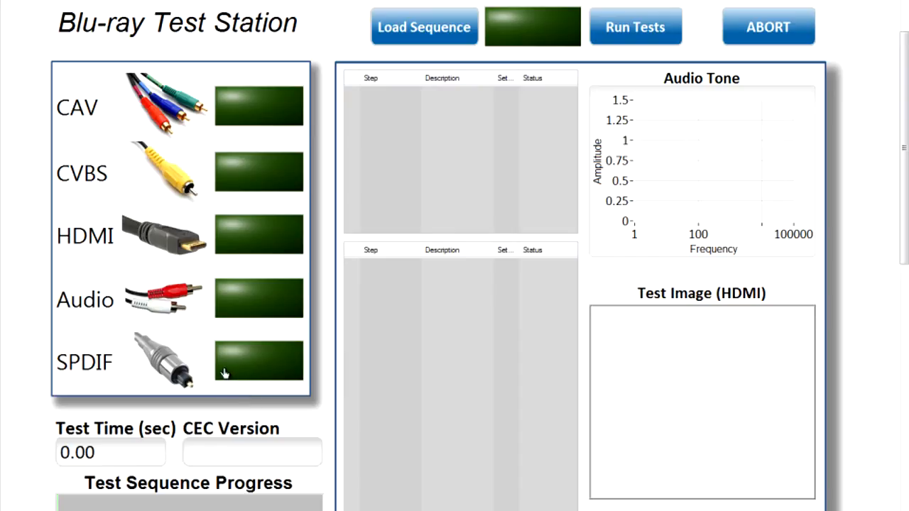
mouse_move(244, 185)
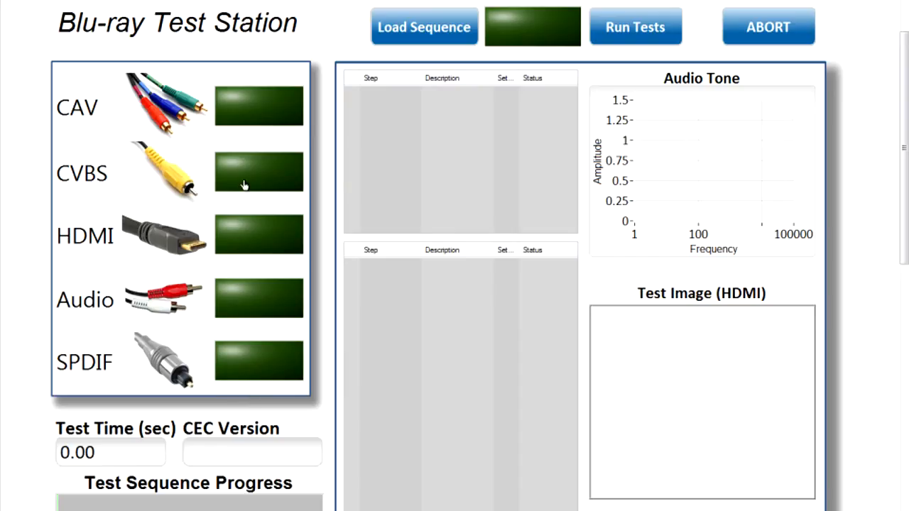
mouse_move(403, 60)
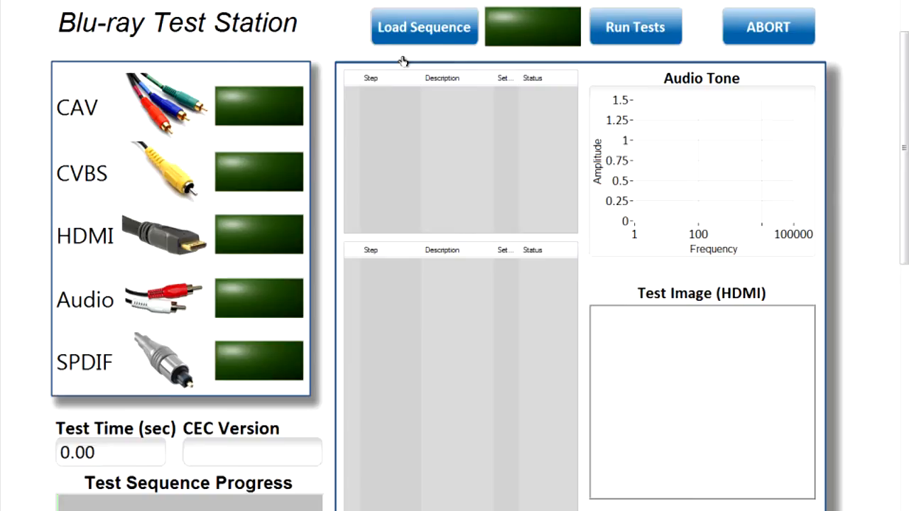
Step: Bring up the sequence-file chooser via Load Sequence
click(423, 25)
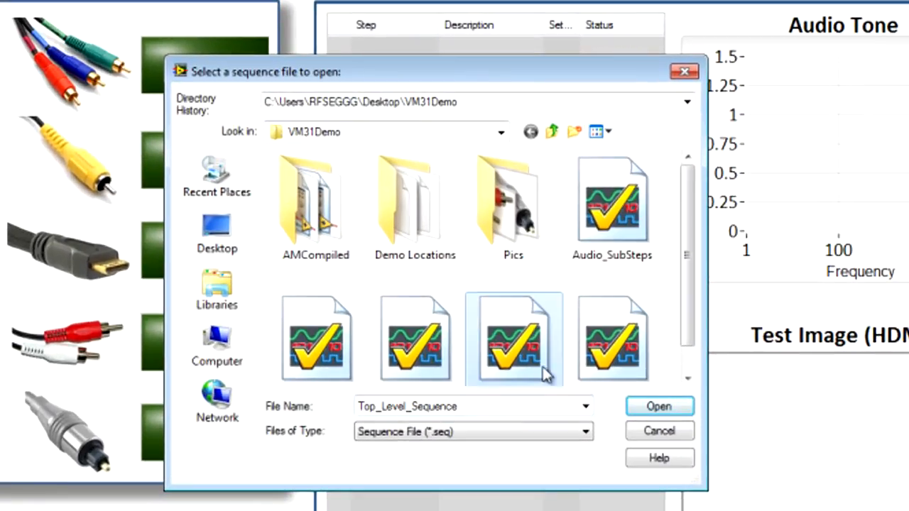
Step: Load Top_Level_Sequence, let the station initialize, and run the Blu-ray interface tests
click(659, 406)
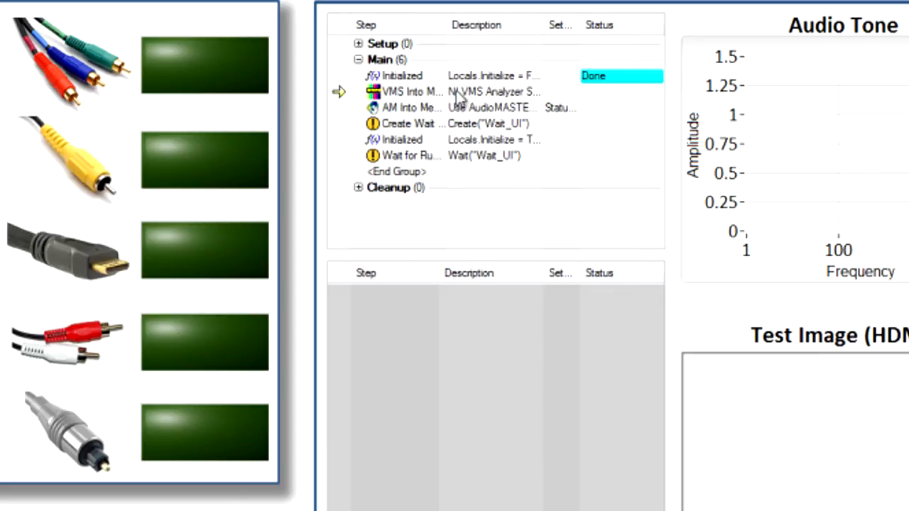
mouse_move(454, 176)
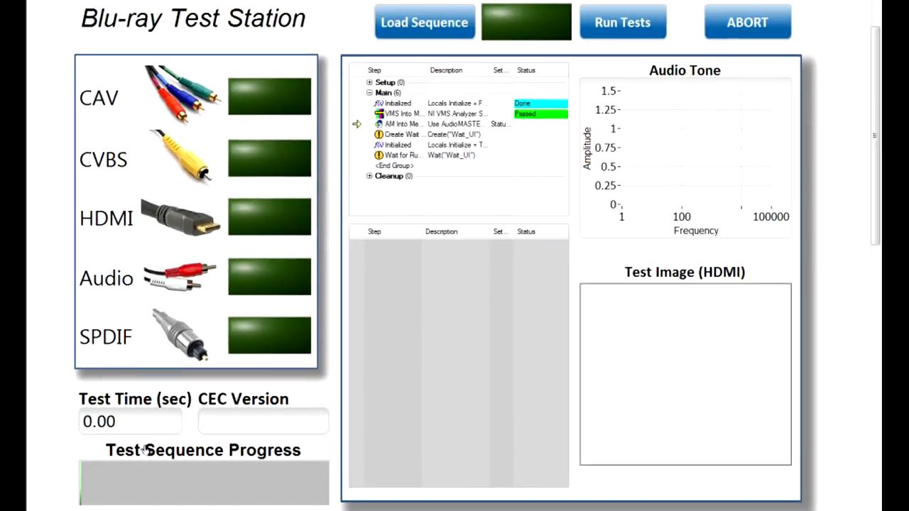
mouse_move(241, 448)
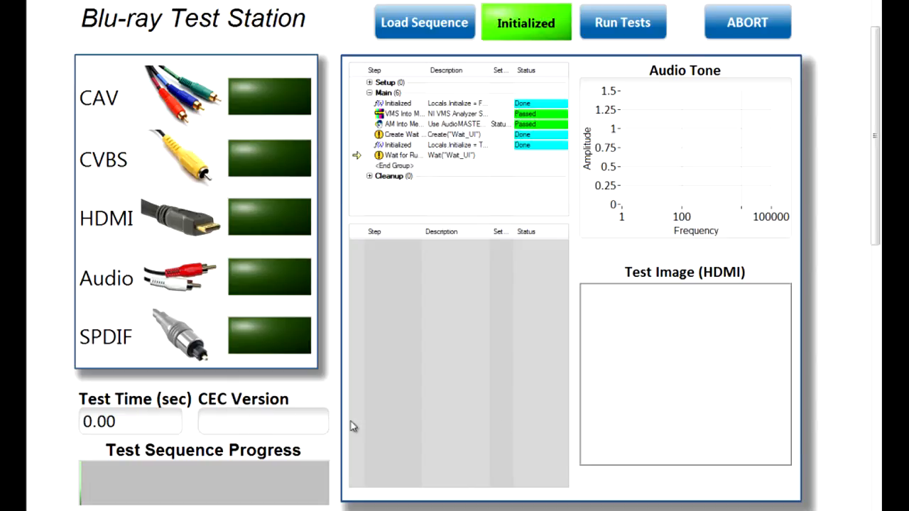
mouse_move(619, 150)
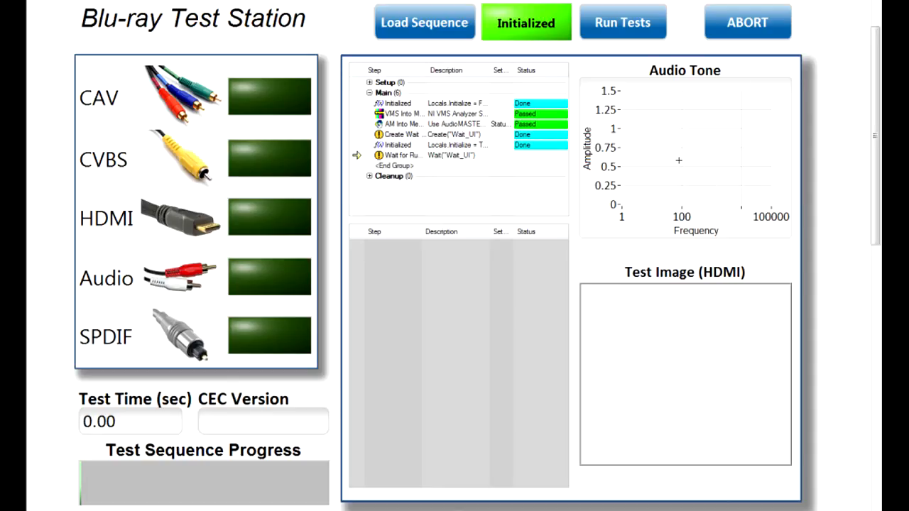
mouse_move(602, 78)
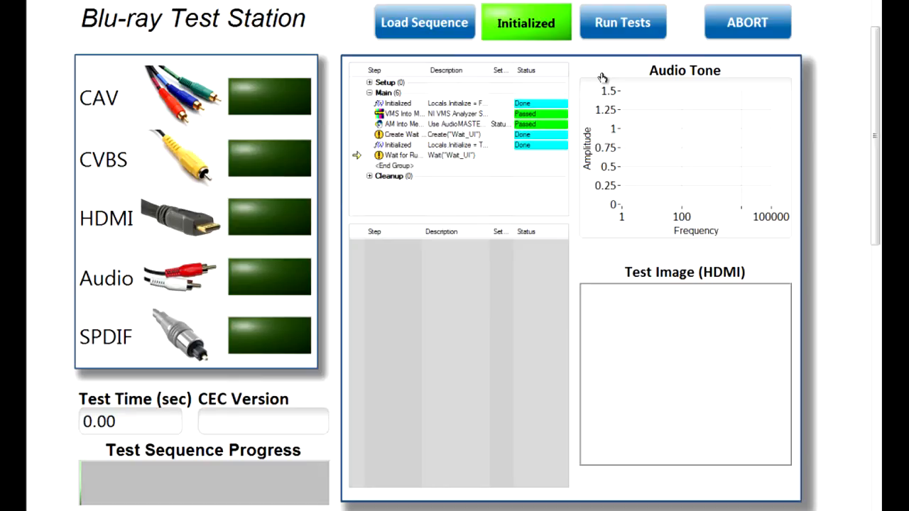
mouse_move(622, 22)
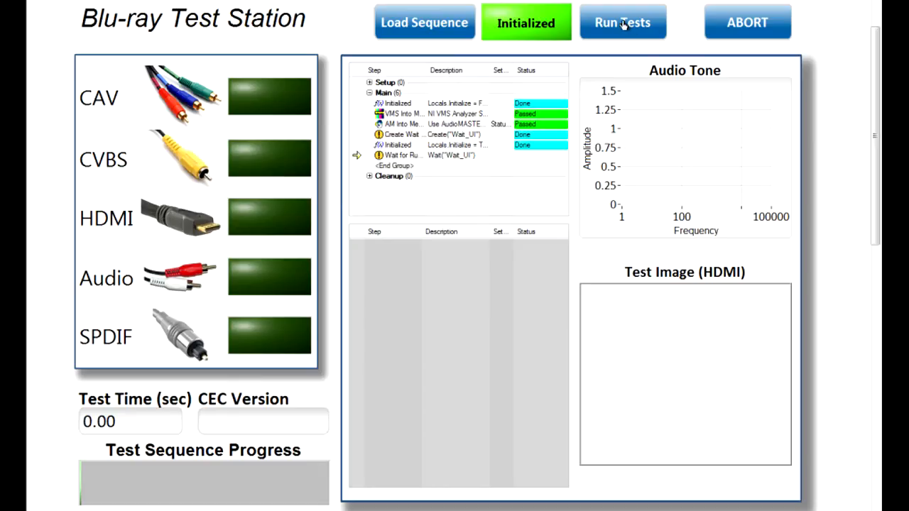
click(622, 23)
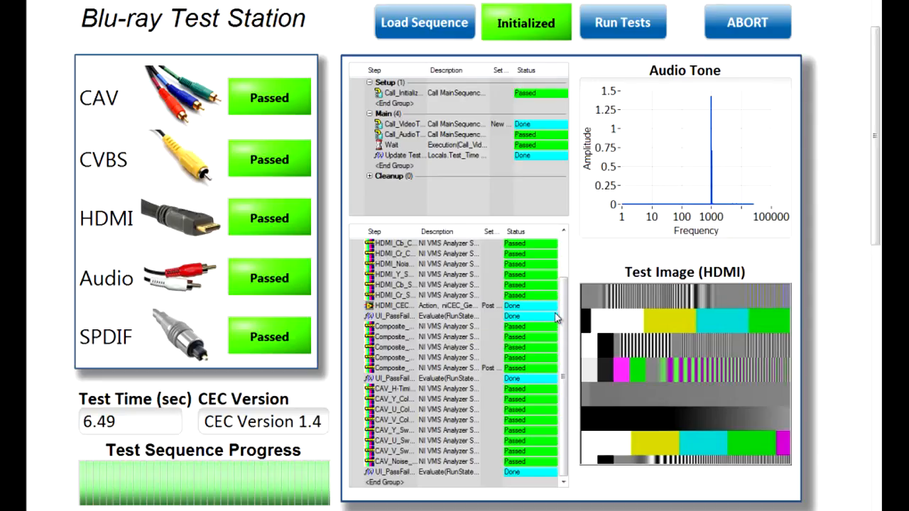
mouse_move(468, 371)
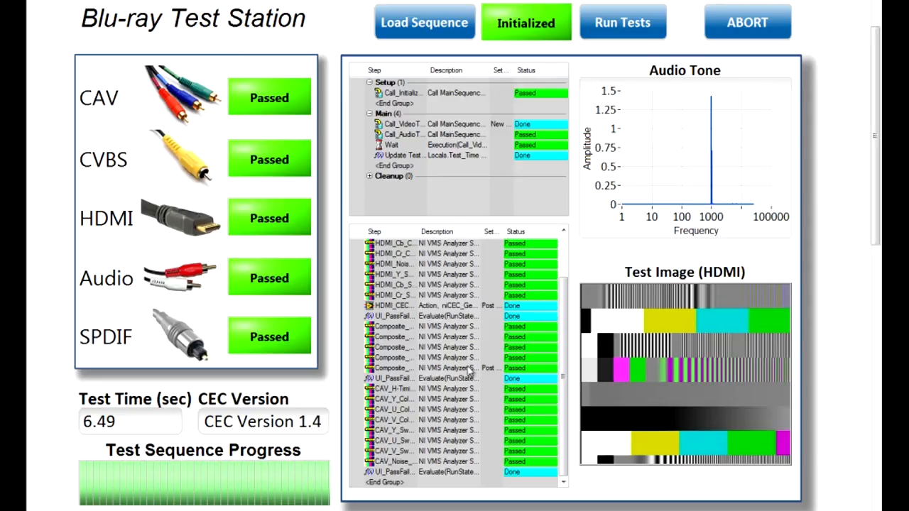